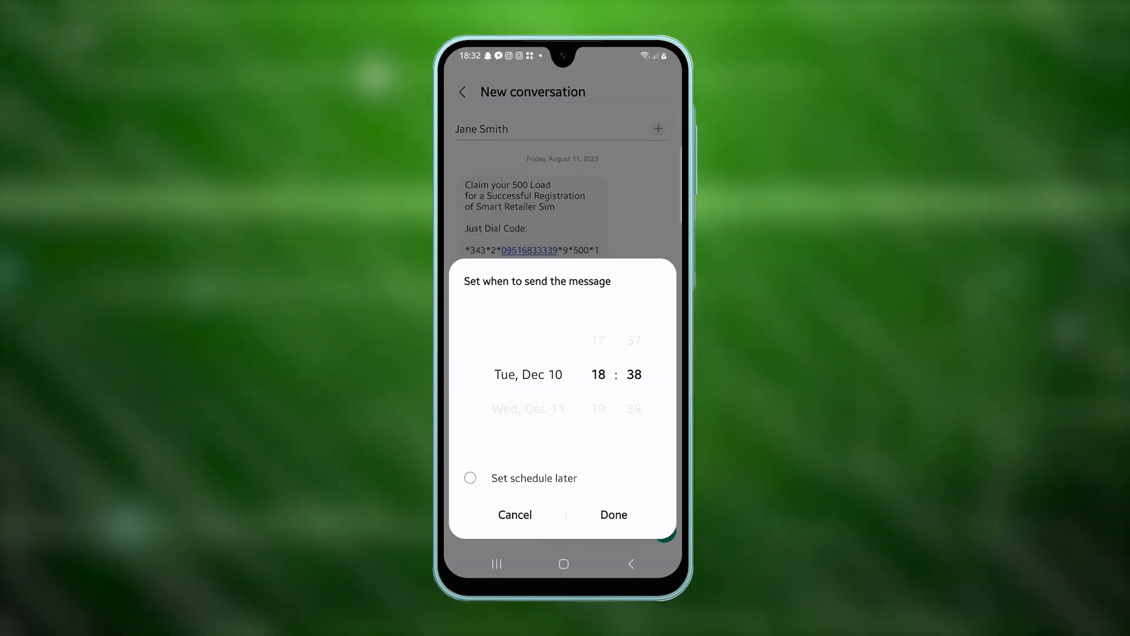
- Confirm the Dec 10, 18:38 schedule and send the puppy photo MMS
{"action": "left_click", "coordinate": [614, 515]}
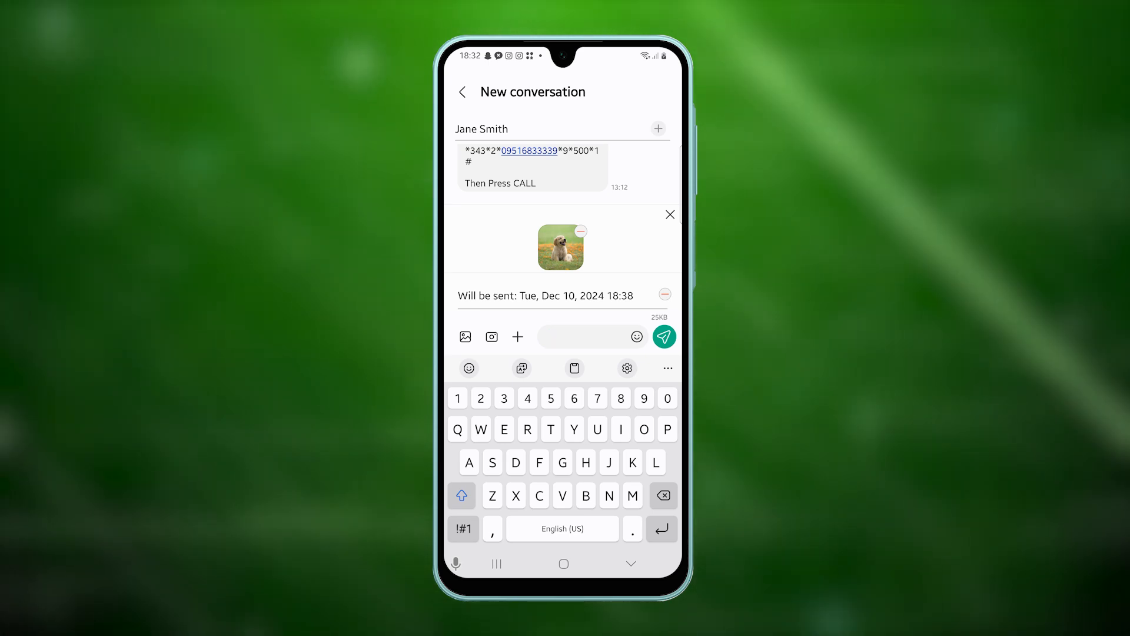
{"action": "left_click", "coordinate": [663, 337]}
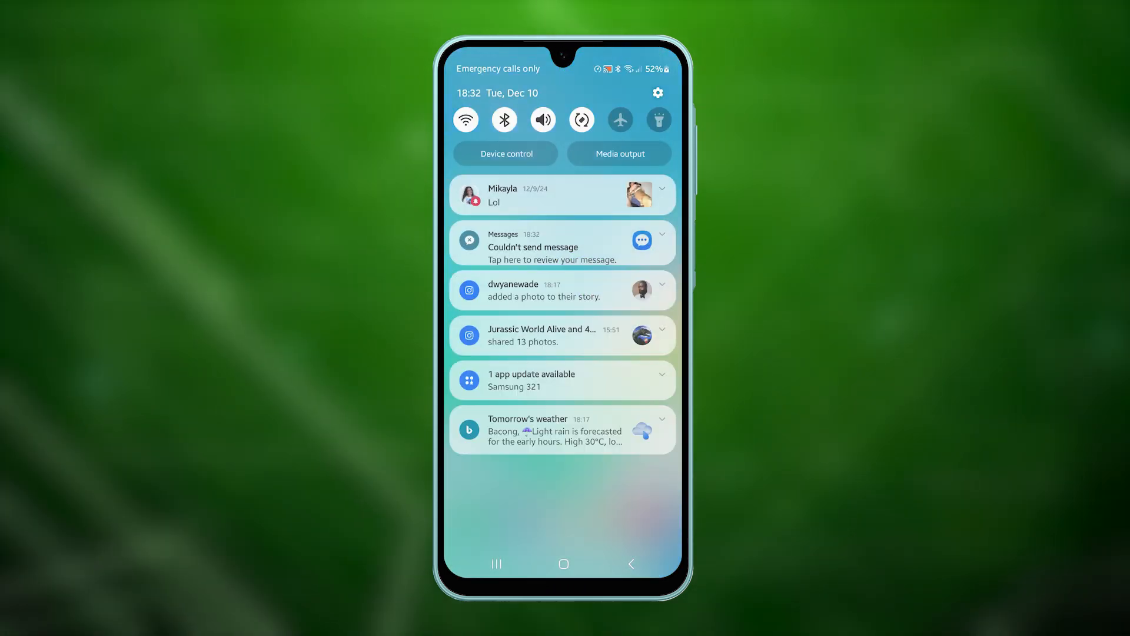
- Go to Settings > Connections > Data usage
{"action": "left_click", "coordinate": [657, 91]}
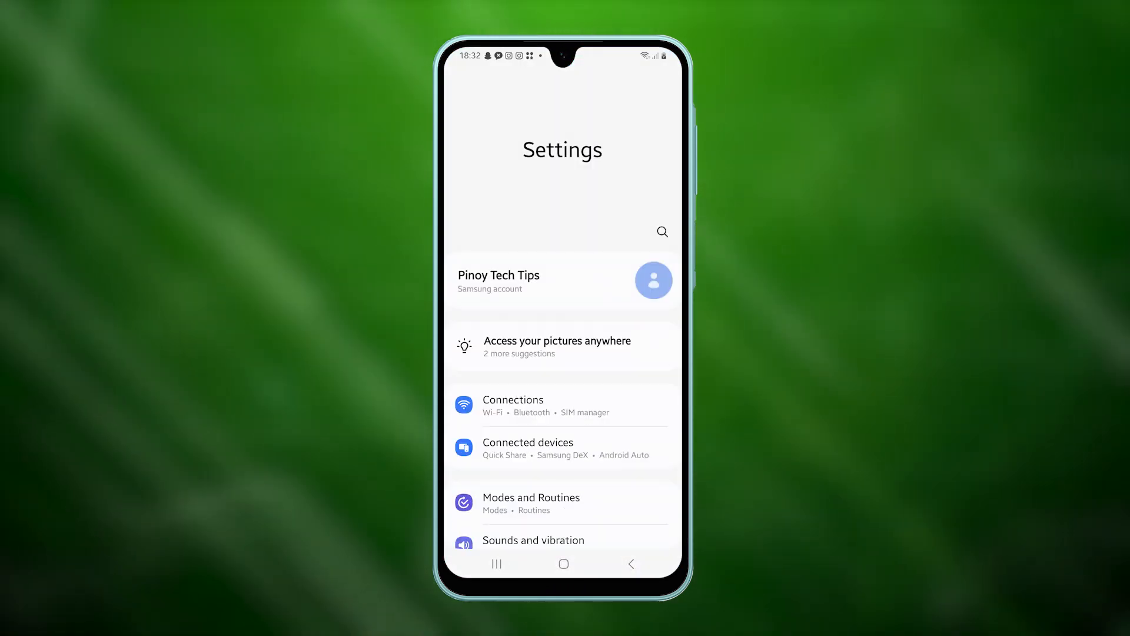
{"action": "left_click", "coordinate": [512, 404]}
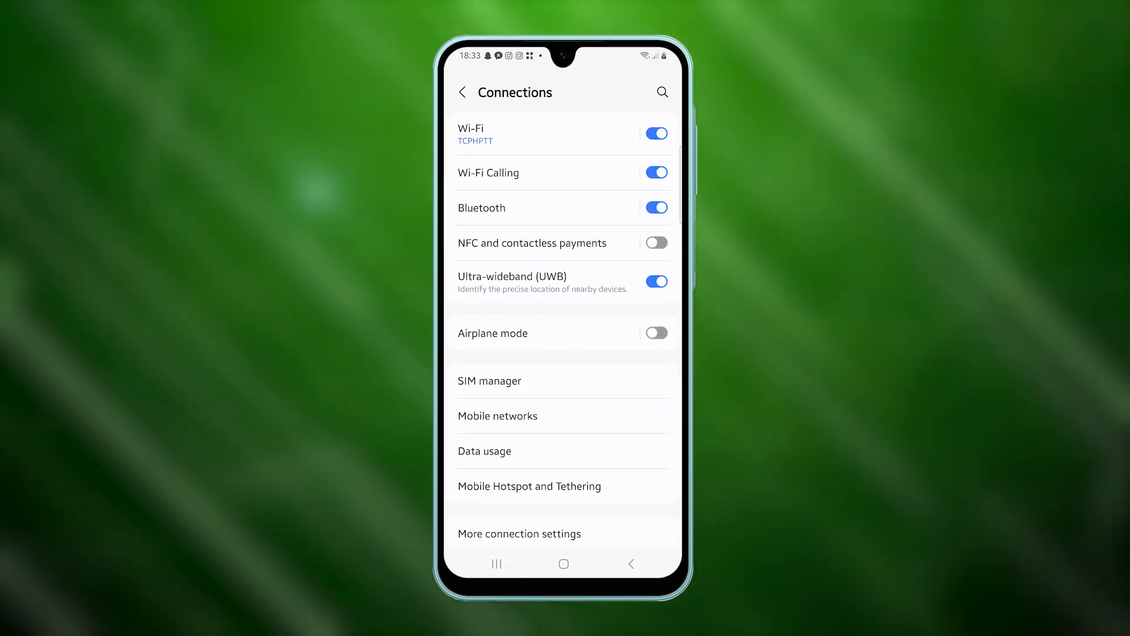
{"action": "left_click", "coordinate": [490, 449]}
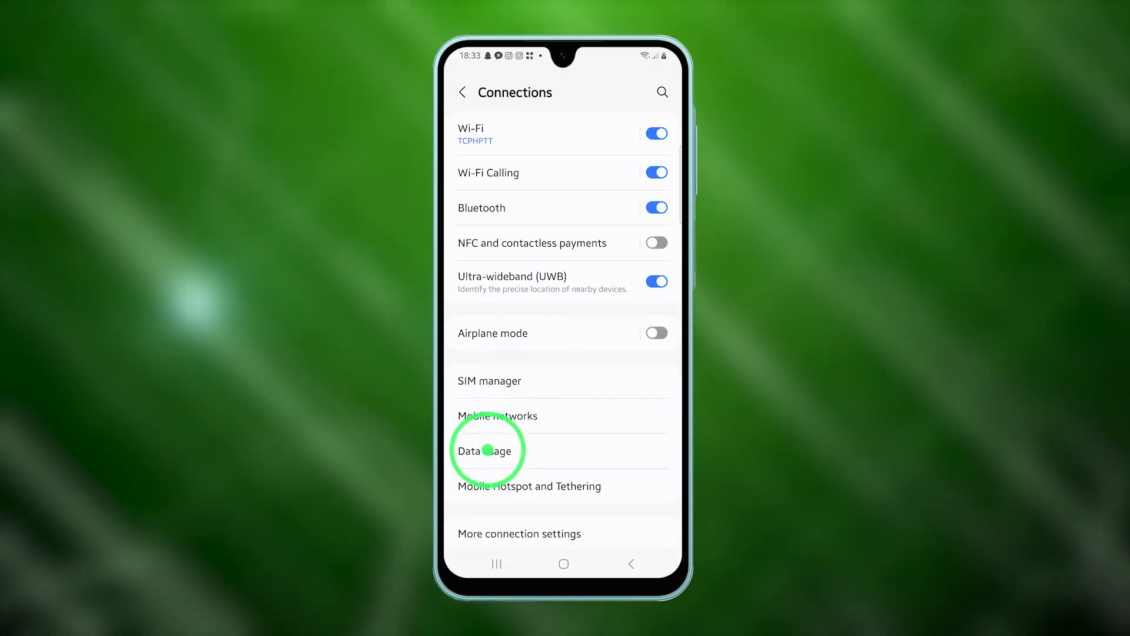
{"action": "left_click", "coordinate": [488, 450]}
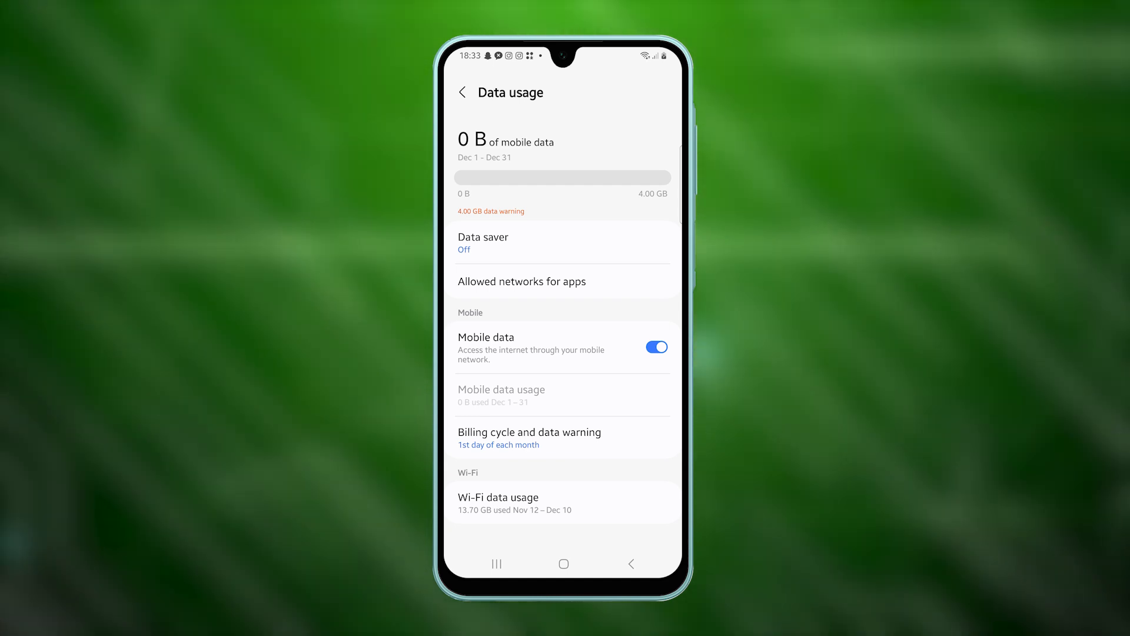
- Switch Mobile data off and then back on
{"action": "left_click", "coordinate": [586, 338]}
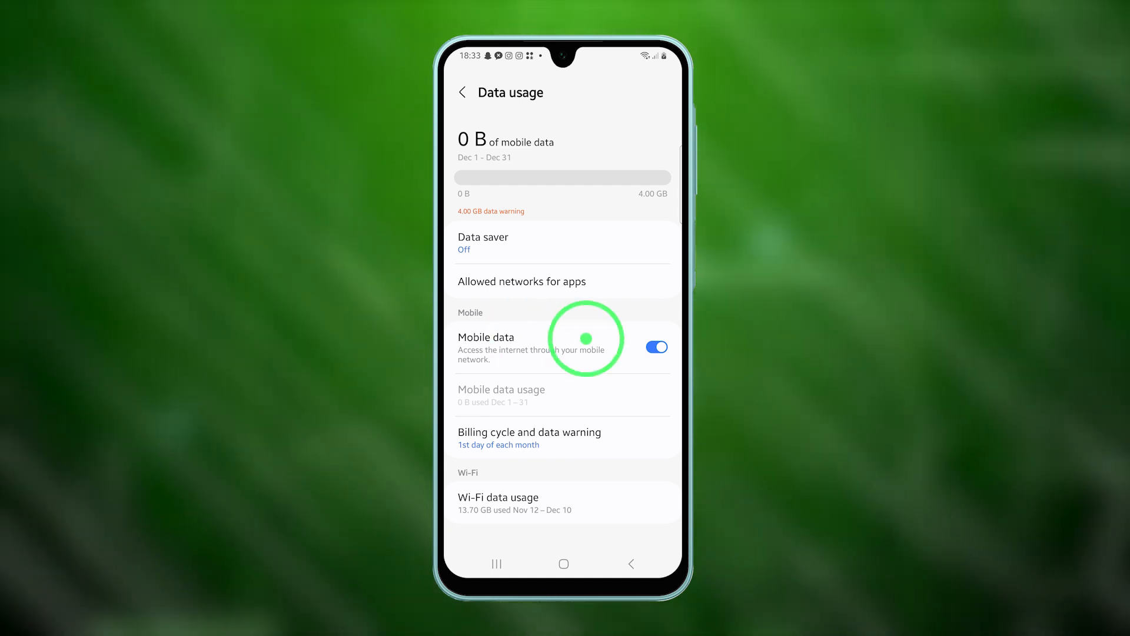
{"action": "left_click", "coordinate": [655, 346]}
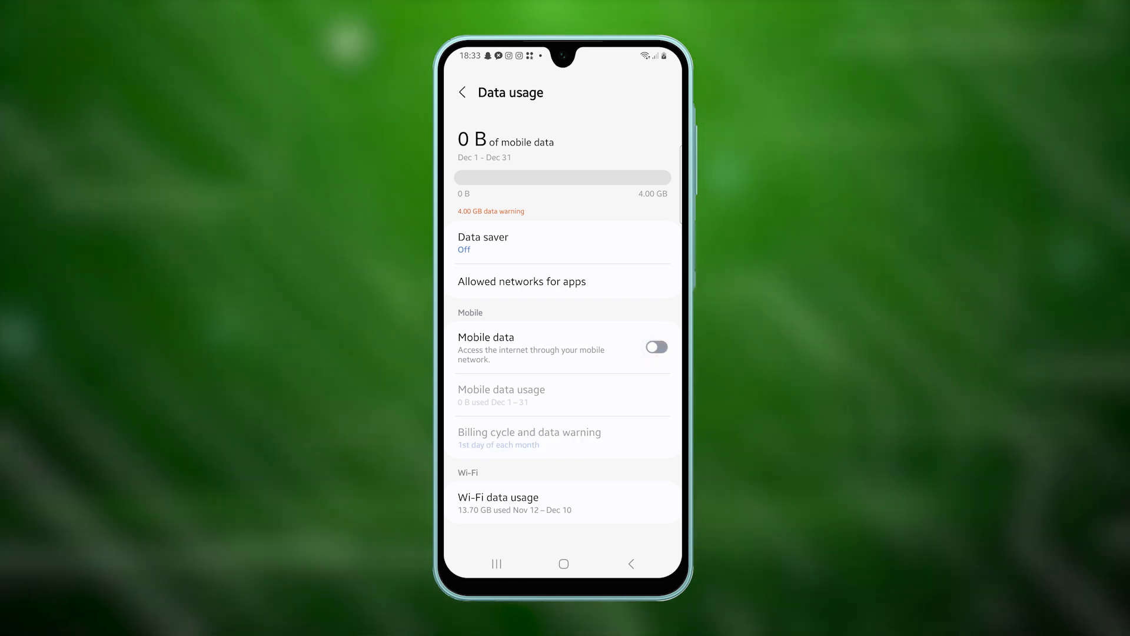
{"action": "left_click", "coordinate": [655, 346]}
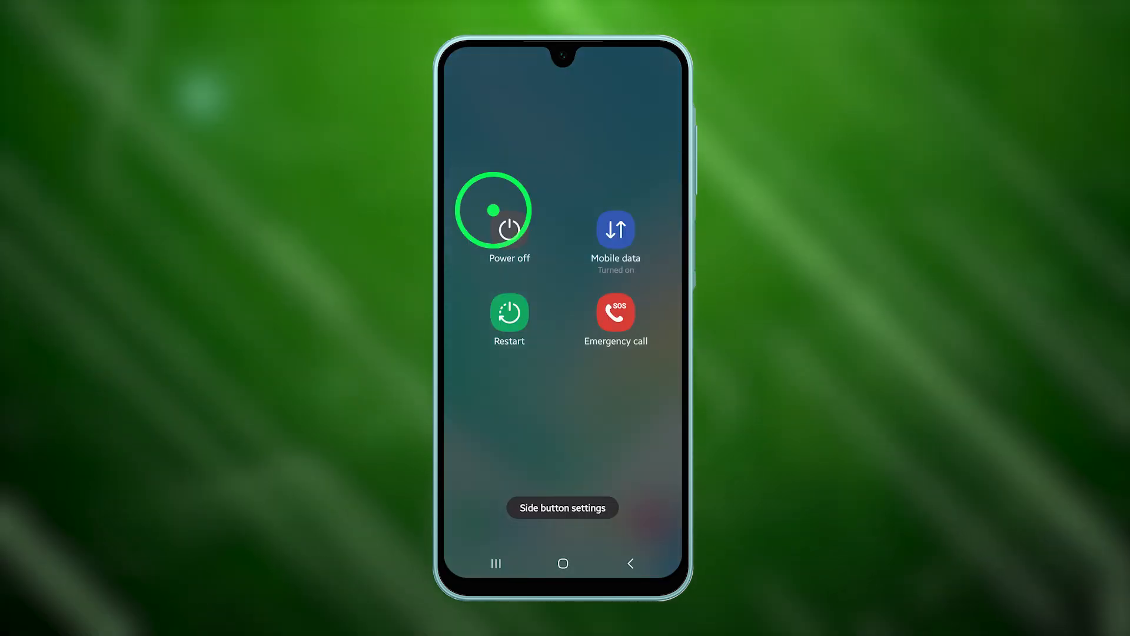
- Restart the phone, then leave the pending MMS conversation for the home screen
{"action": "left_click", "coordinate": [508, 311]}
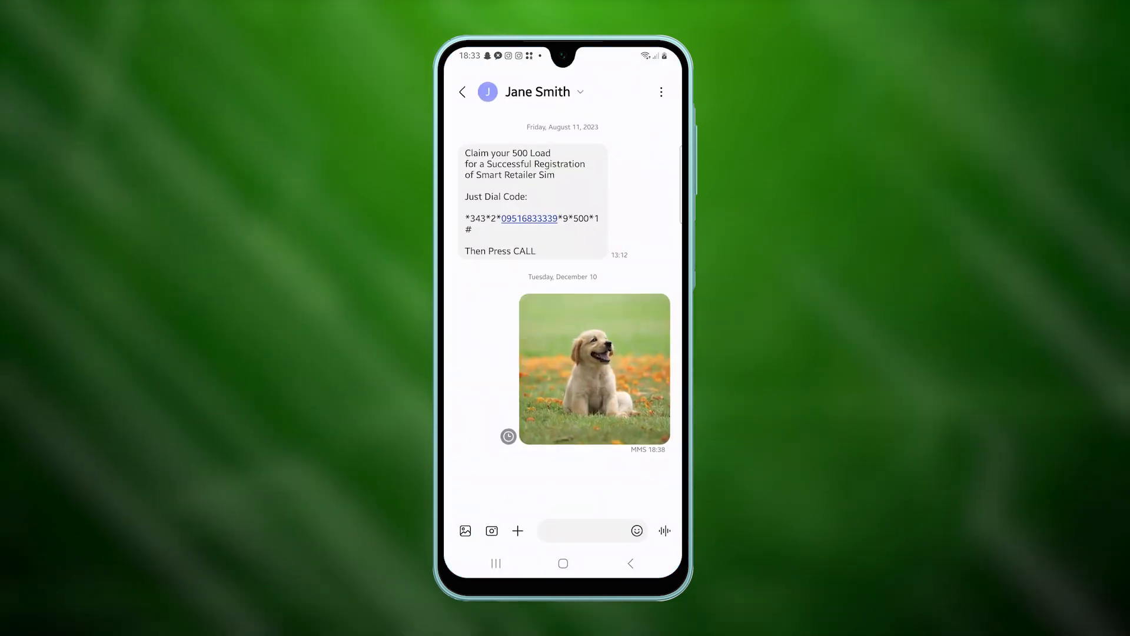
{"action": "left_click", "coordinate": [593, 367]}
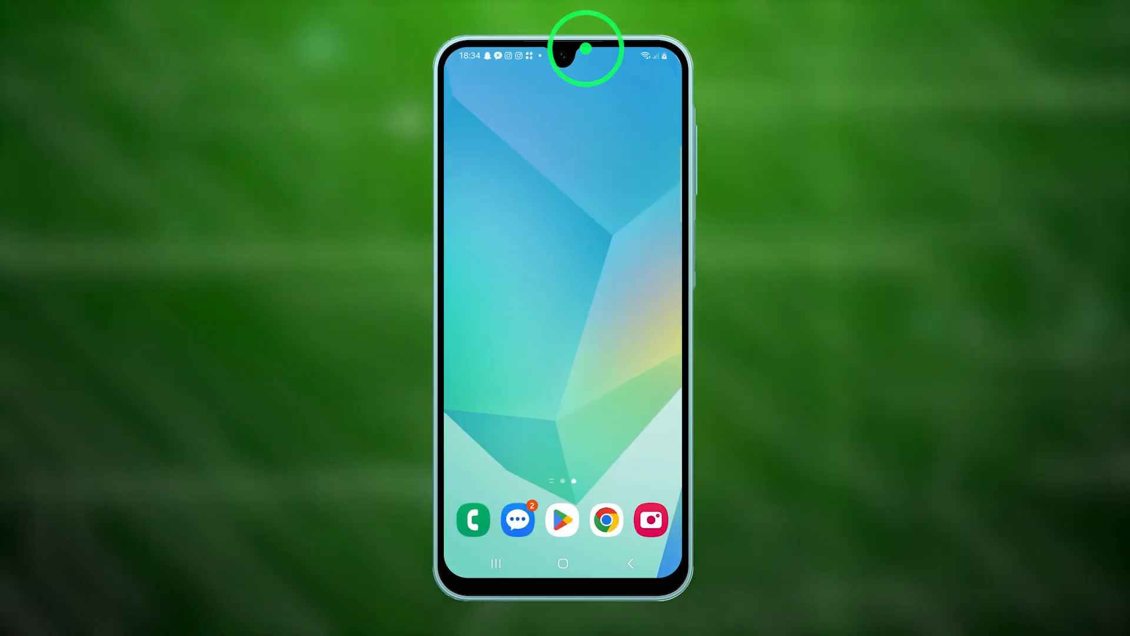
- Go to Settings > General management > Reset
{"action": "left_click_drag", "start_coordinate": [563, 58], "coordinate": [563, 216]}
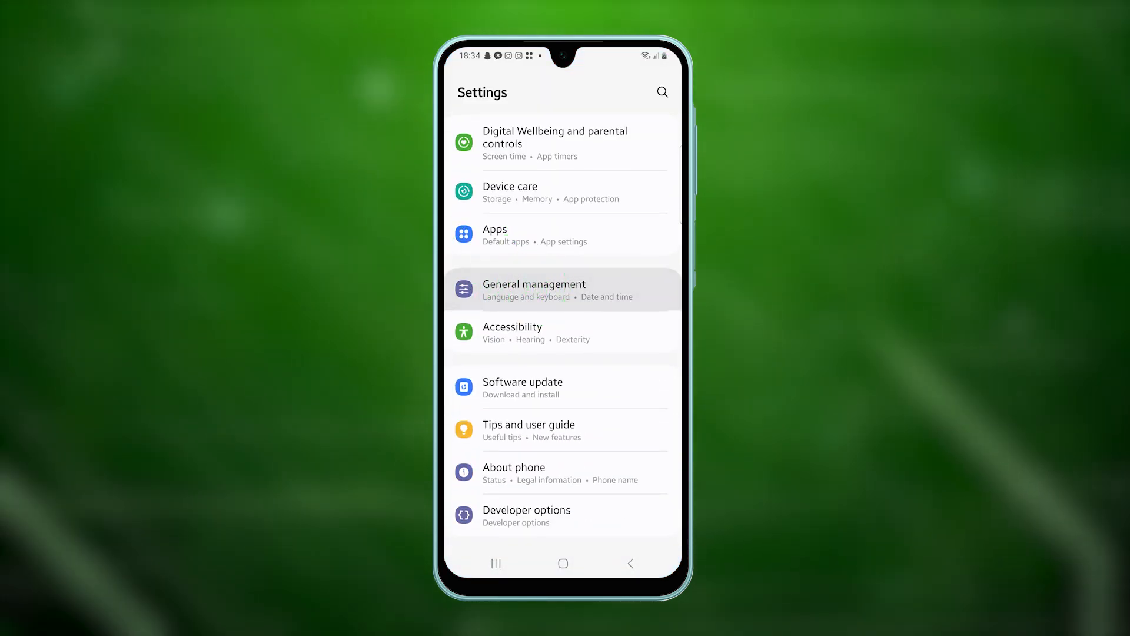
{"action": "left_click", "coordinate": [562, 290]}
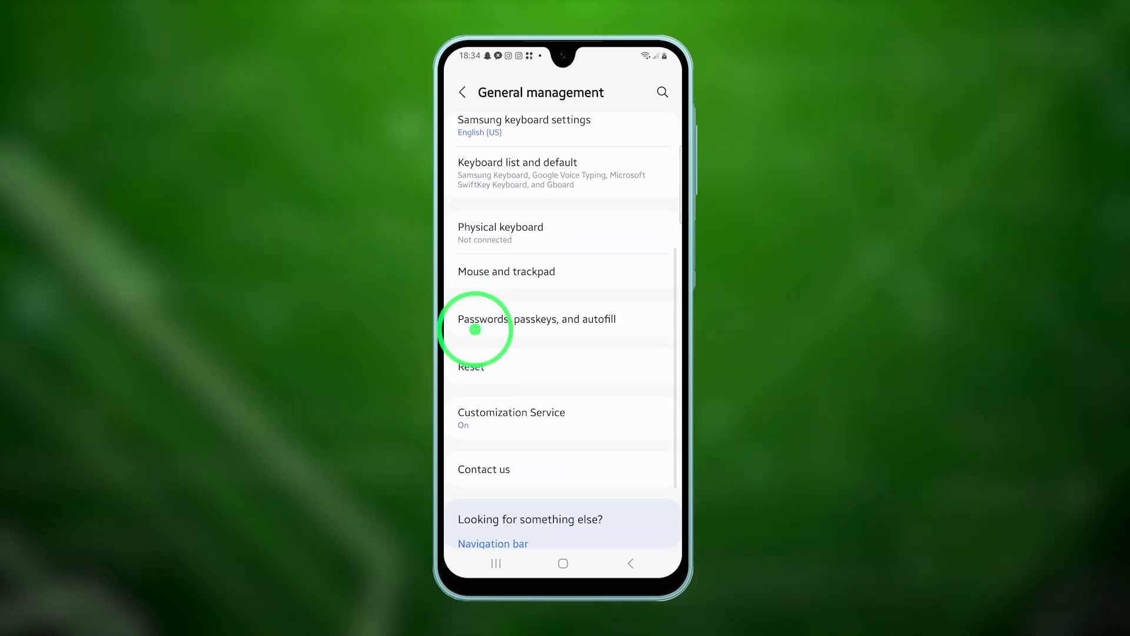
{"action": "left_click", "coordinate": [470, 367]}
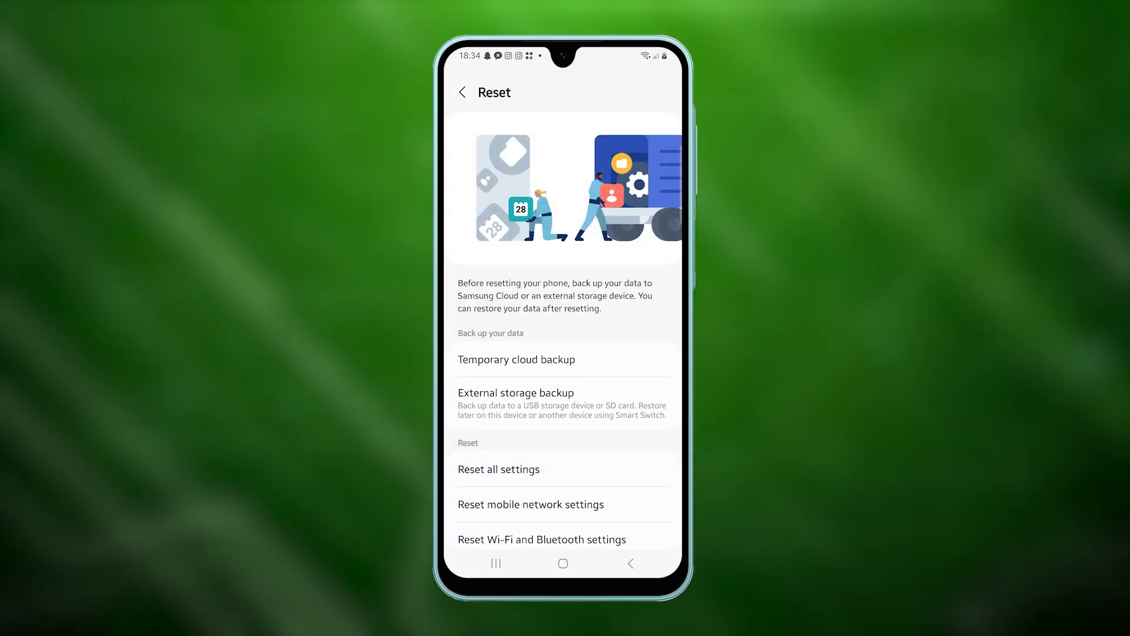
- Reset the mobile network settings and confirm with Reset settings
{"action": "left_click", "coordinate": [524, 522]}
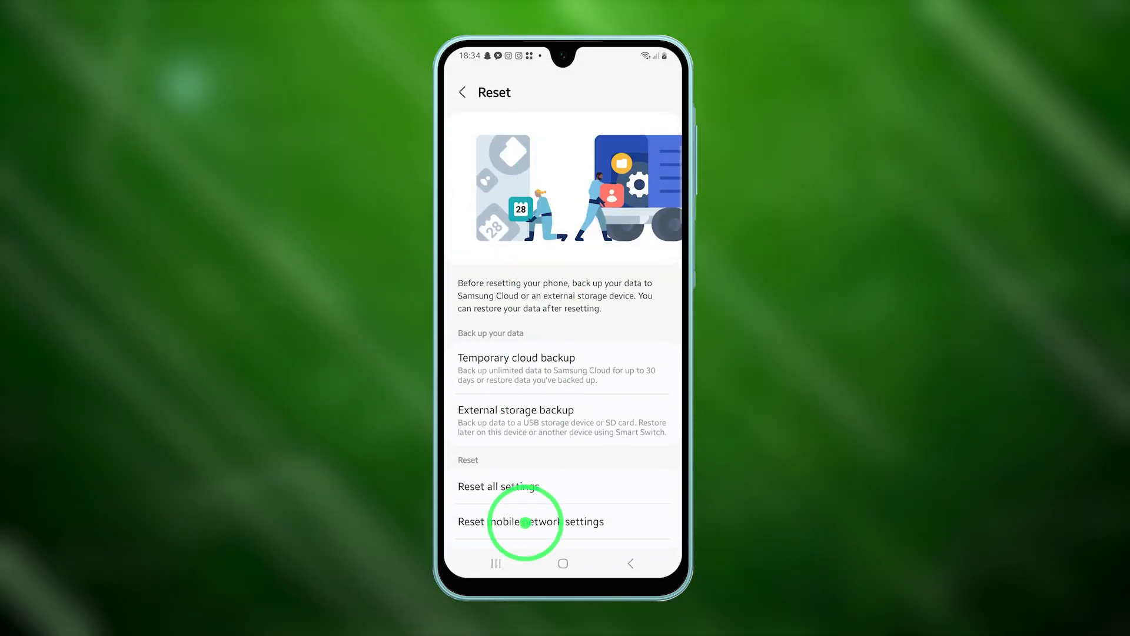
{"action": "left_click", "coordinate": [531, 521]}
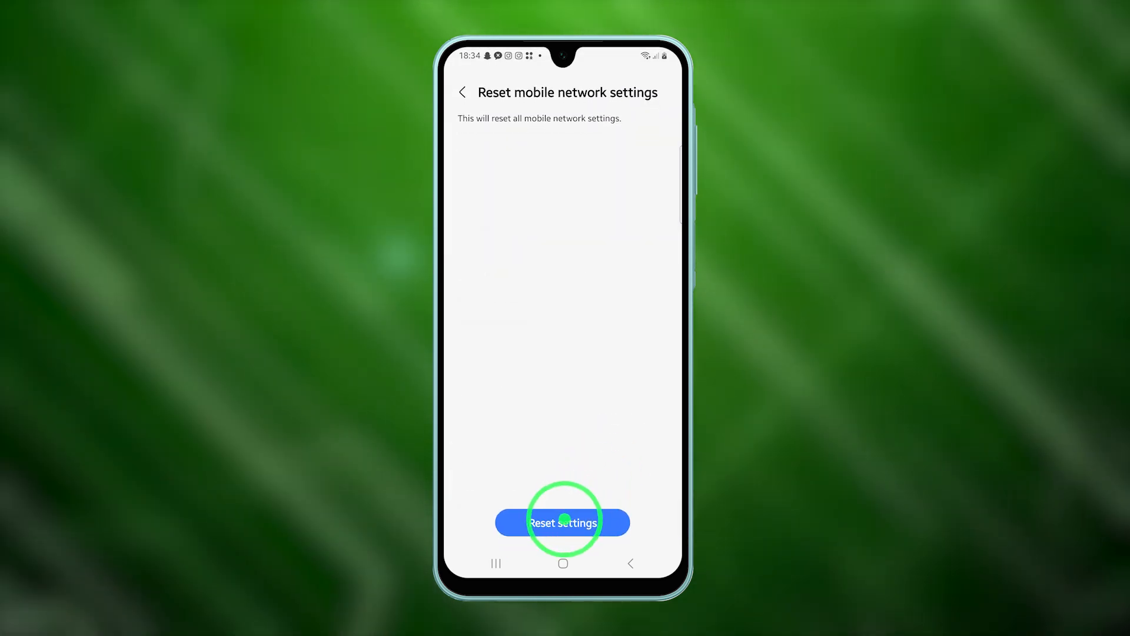
{"action": "left_click", "coordinate": [563, 522]}
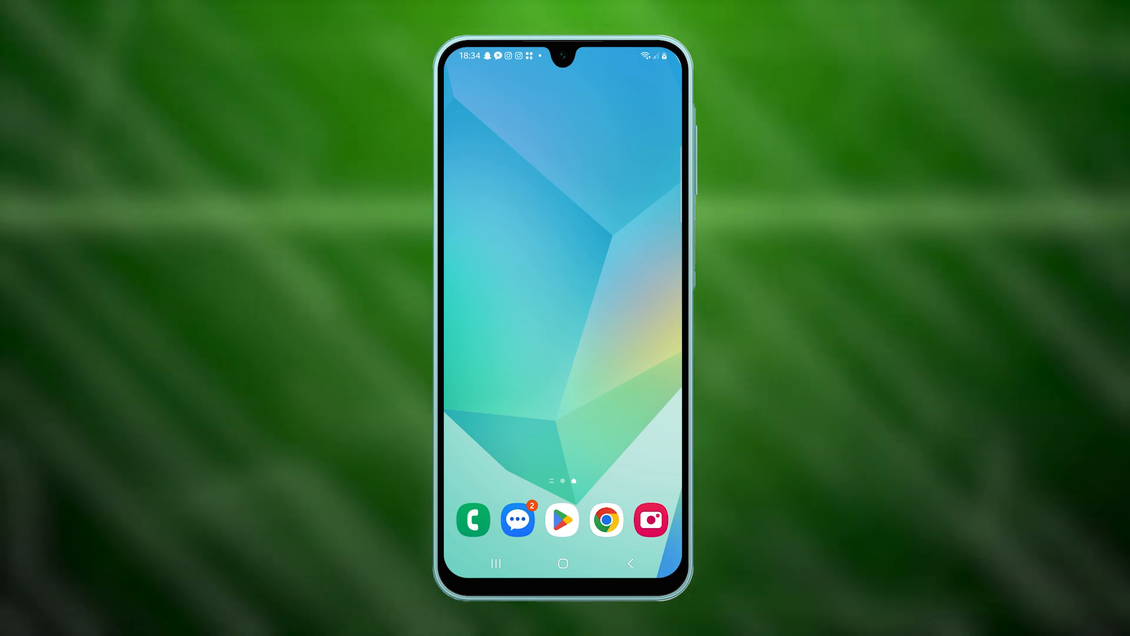
- Call Globe Hotline from the Phone contacts list
{"action": "left_click", "coordinate": [474, 519]}
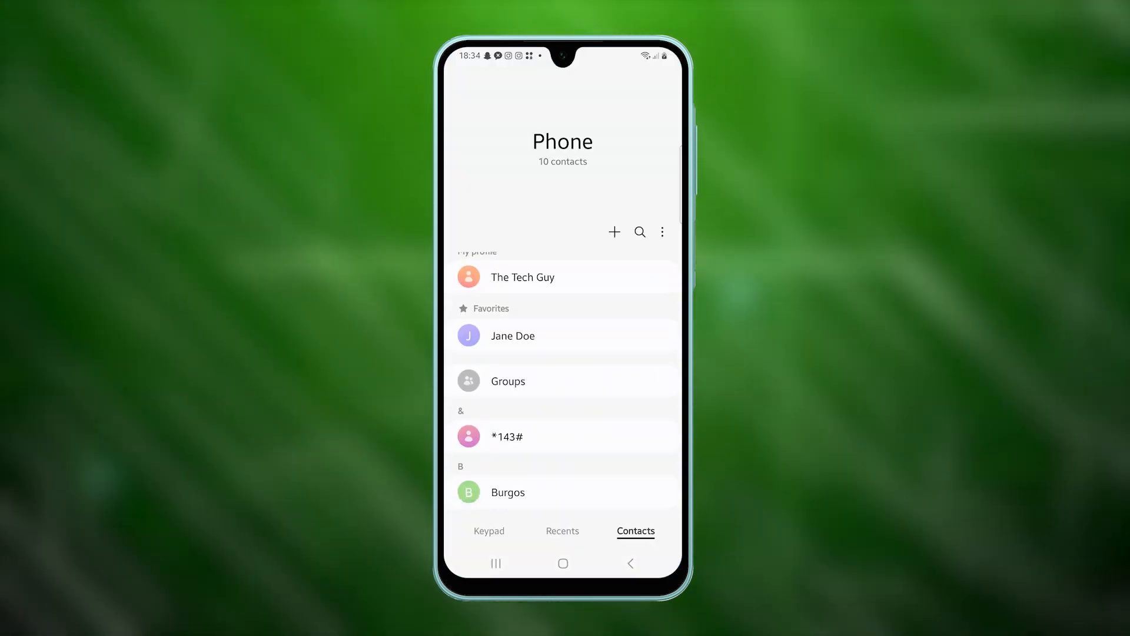
{"action": "scroll", "scroll_direction": "down", "scroll_amount": 3}
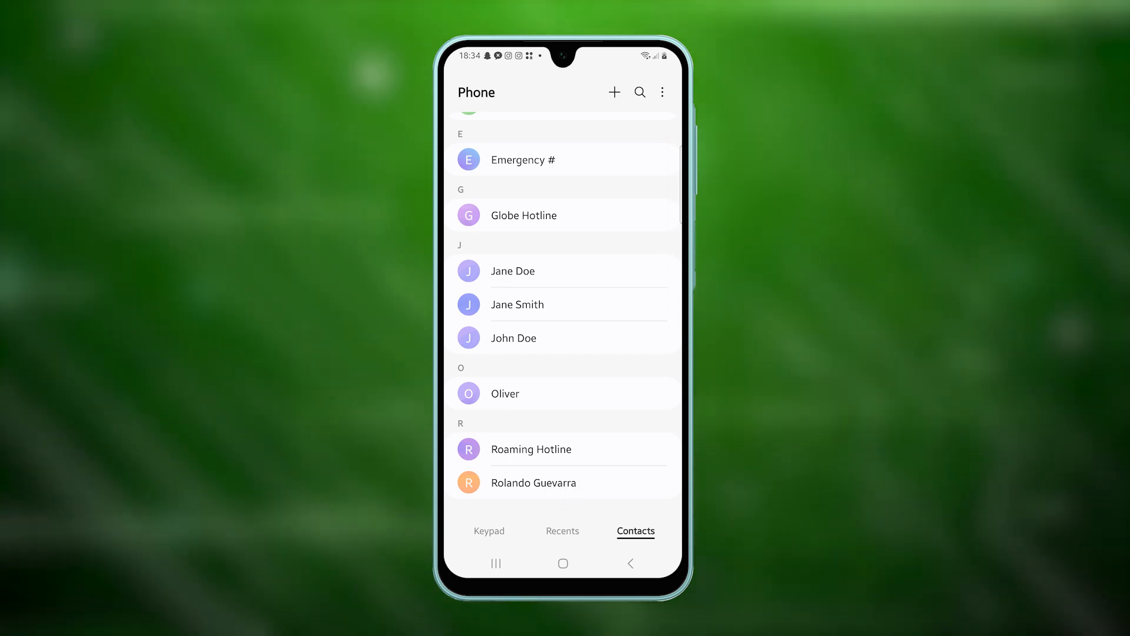
{"action": "left_click", "coordinate": [523, 214]}
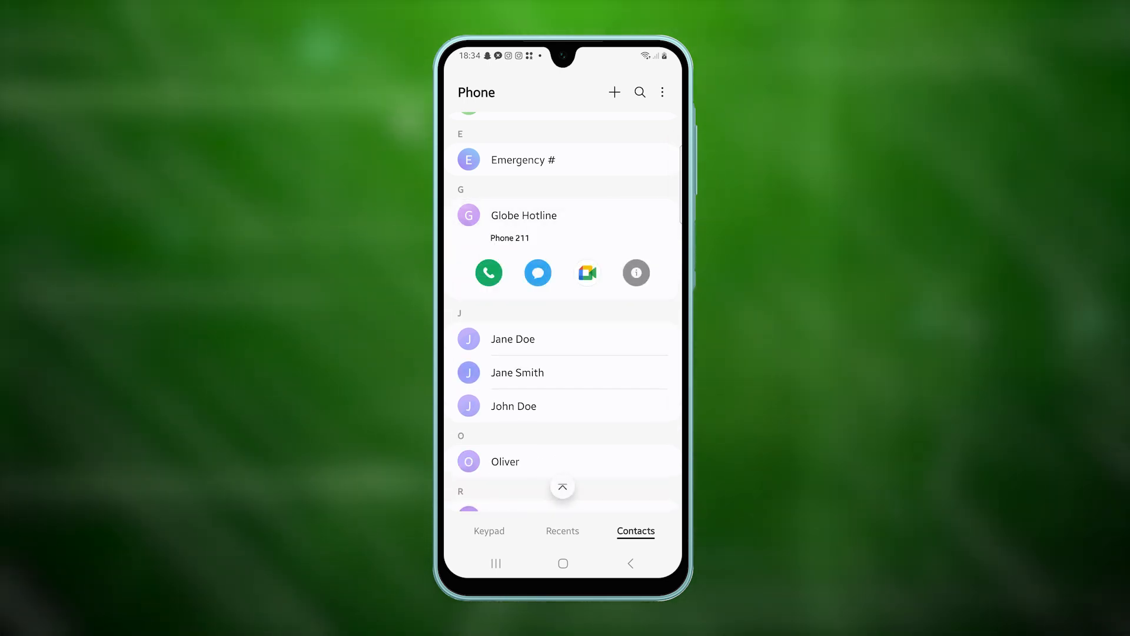
{"action": "left_click", "coordinate": [487, 272]}
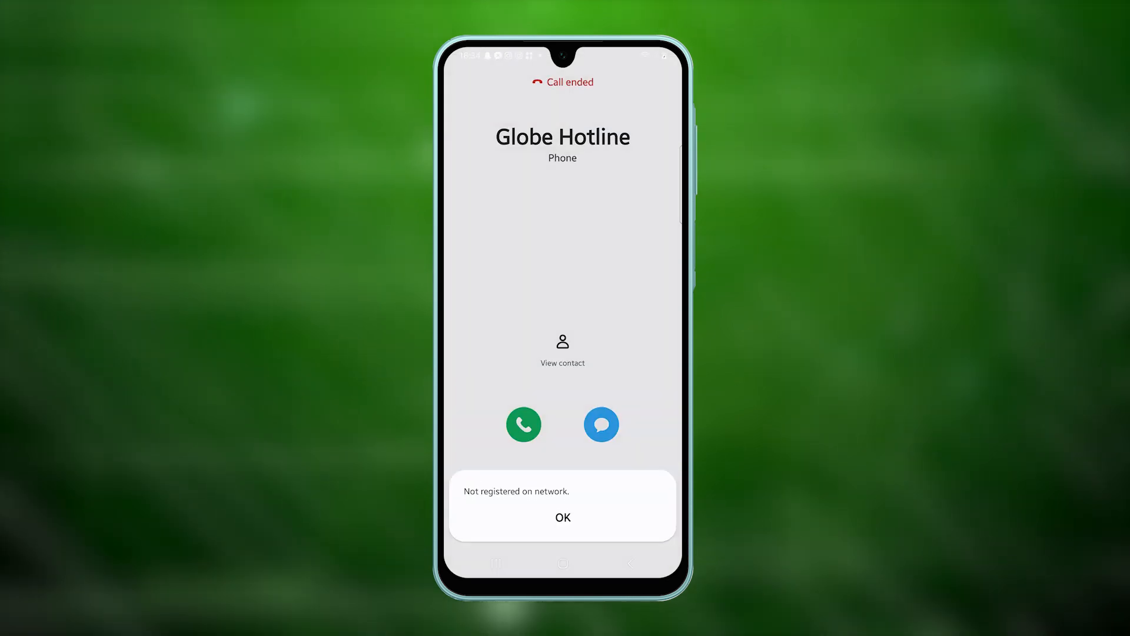